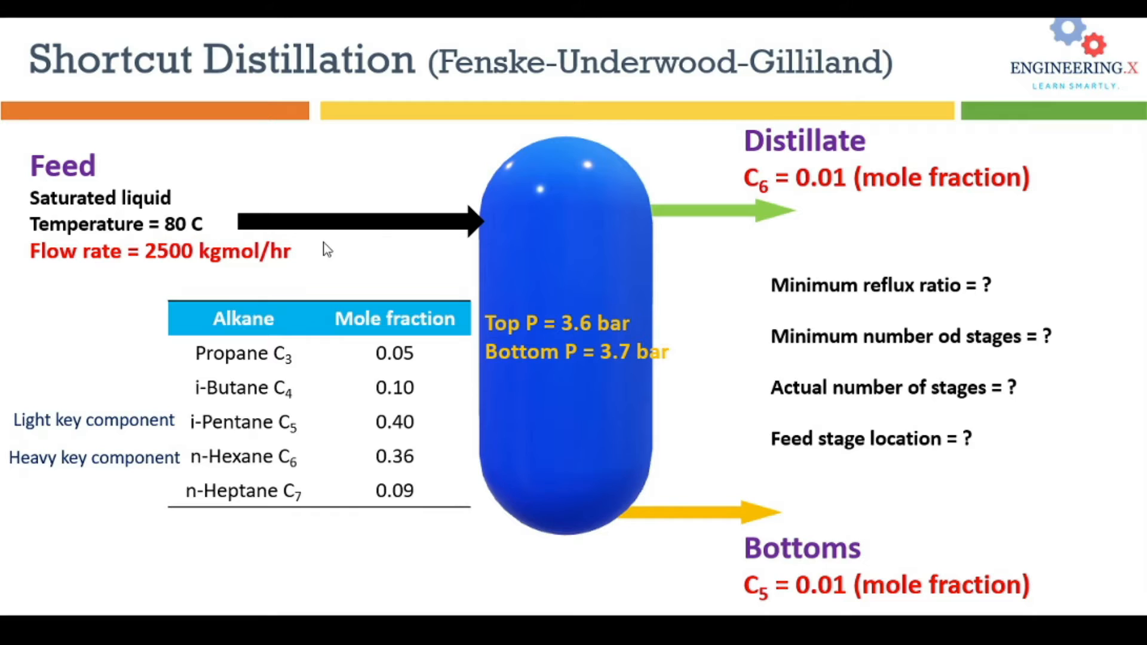
{"action": "mouse_move", "coordinate": [859, 603]}
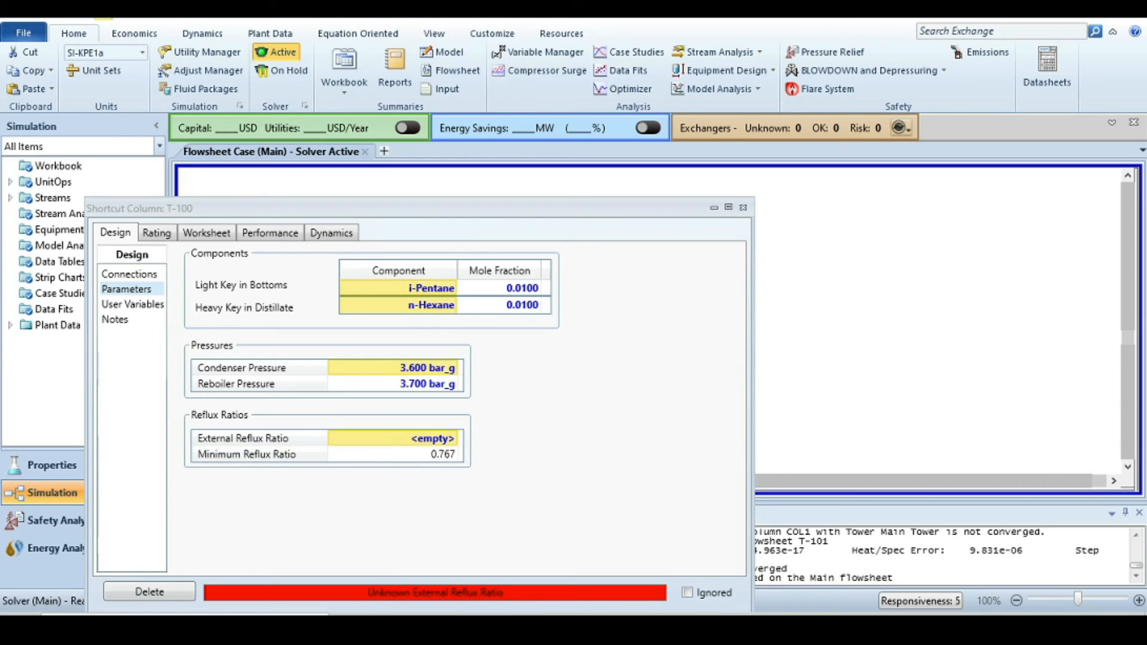
Switch to the Aspen HYSYS window holding column T-100's Design Parameters page
{"action": "key", "text": "alt+tab"}
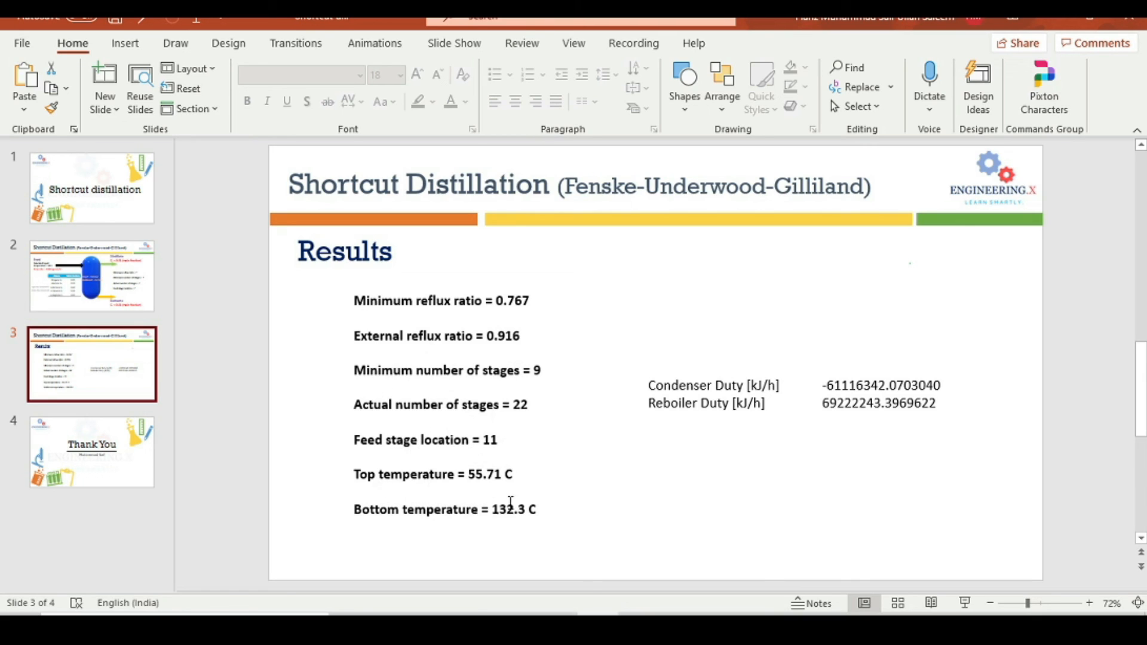
{"action": "mouse_move", "coordinate": [491, 529]}
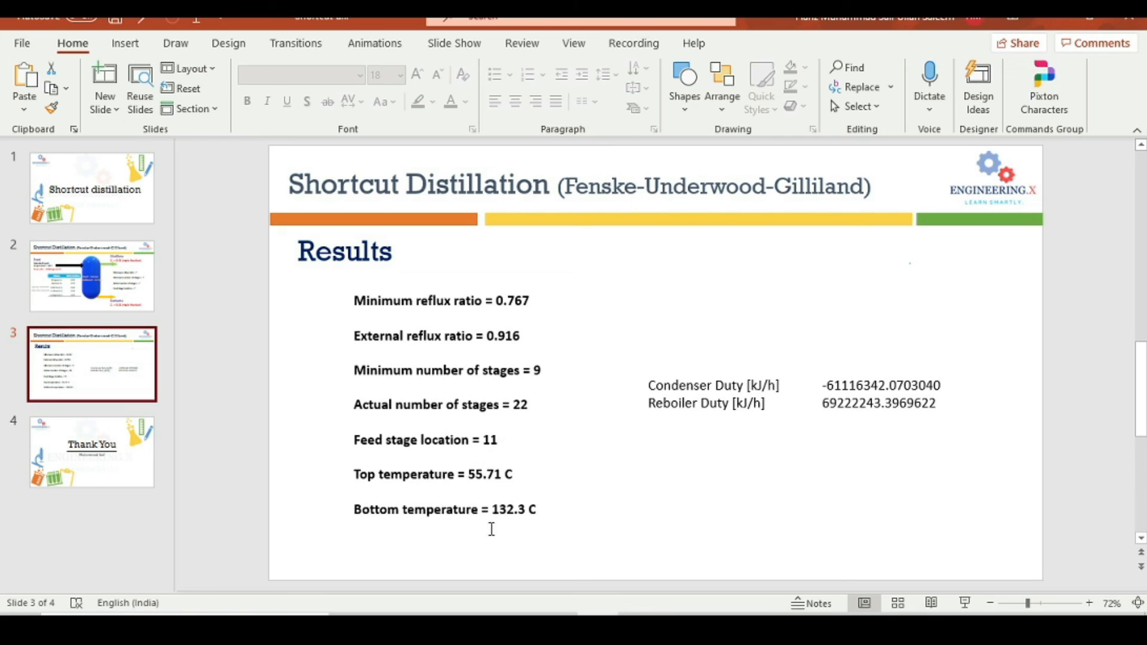